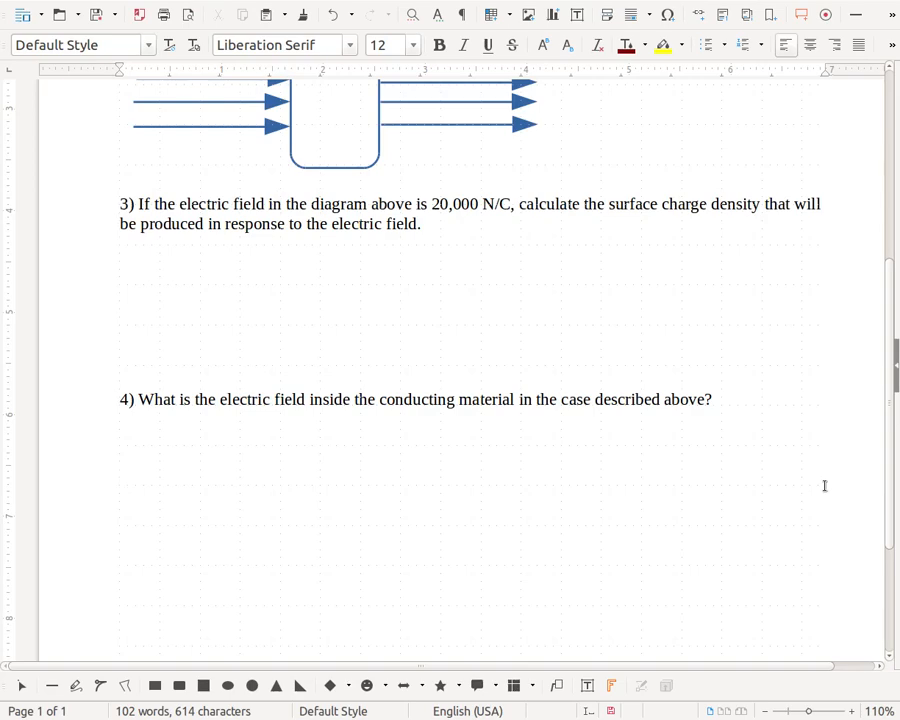
- Add the purple hint note '**inside any conductor' just below question 4
click(120, 476)
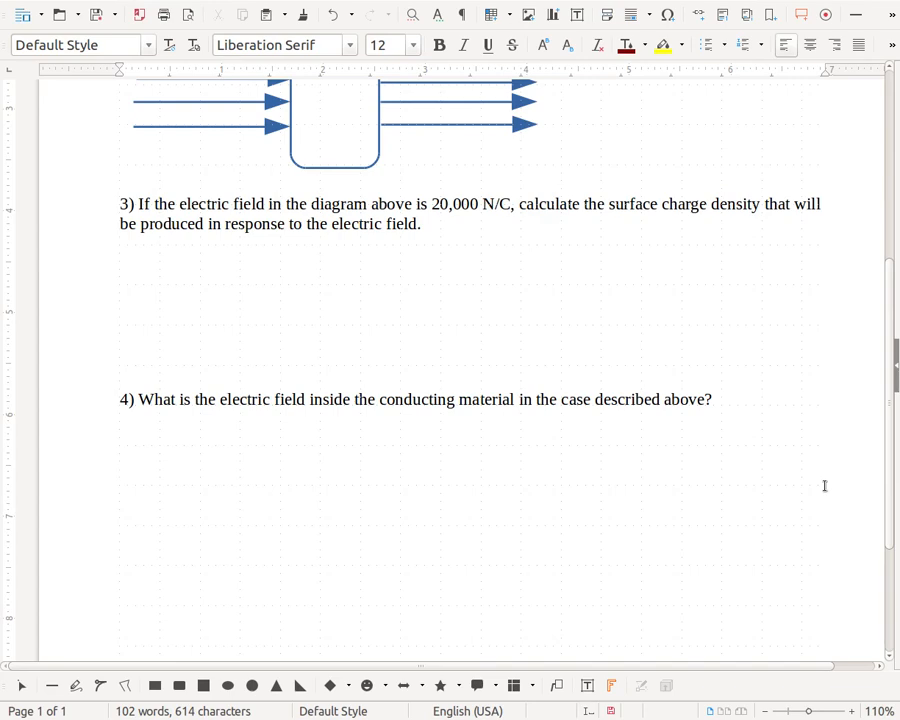
click(120, 476)
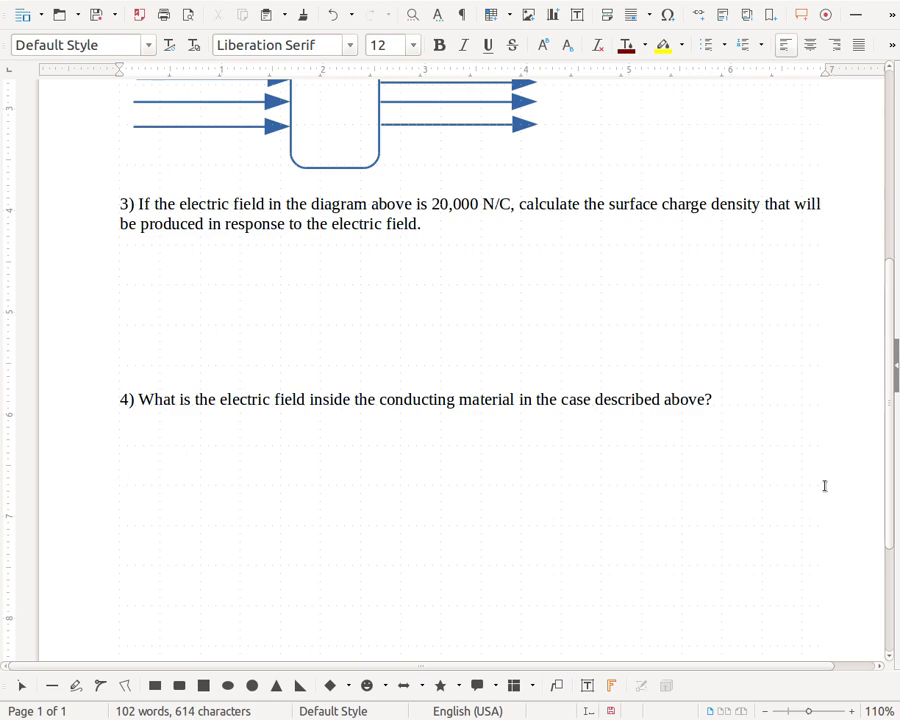
click(120, 476)
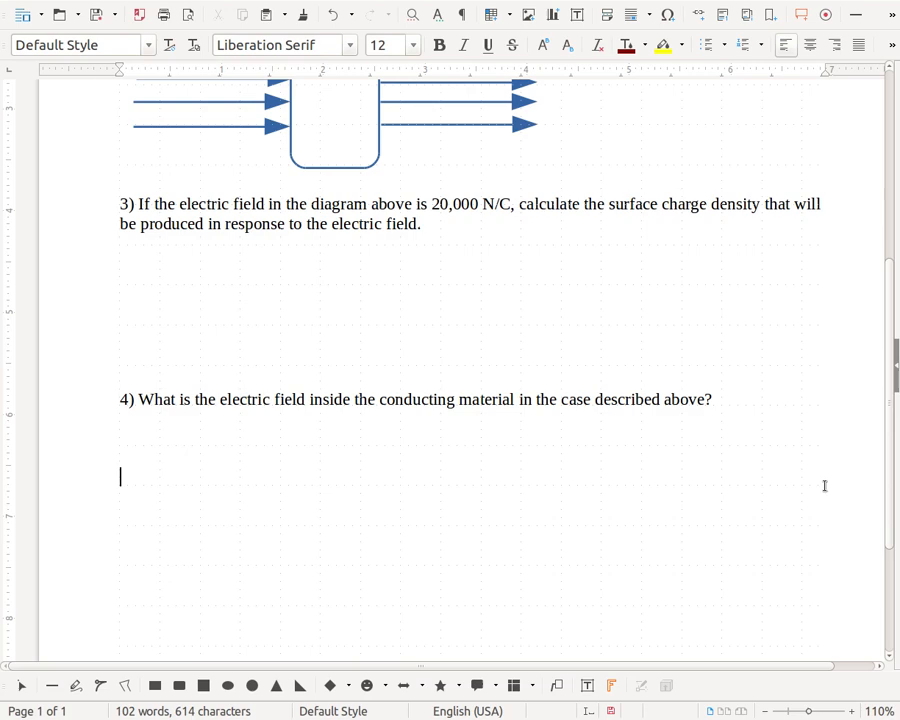
scroll(up, 3)
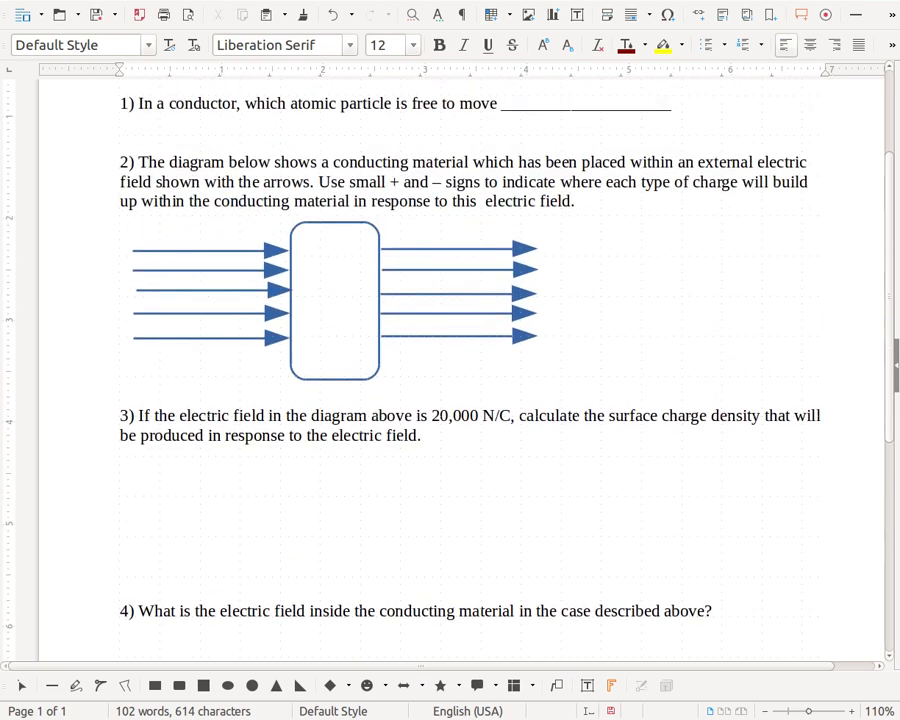
mouse_move(372, 286)
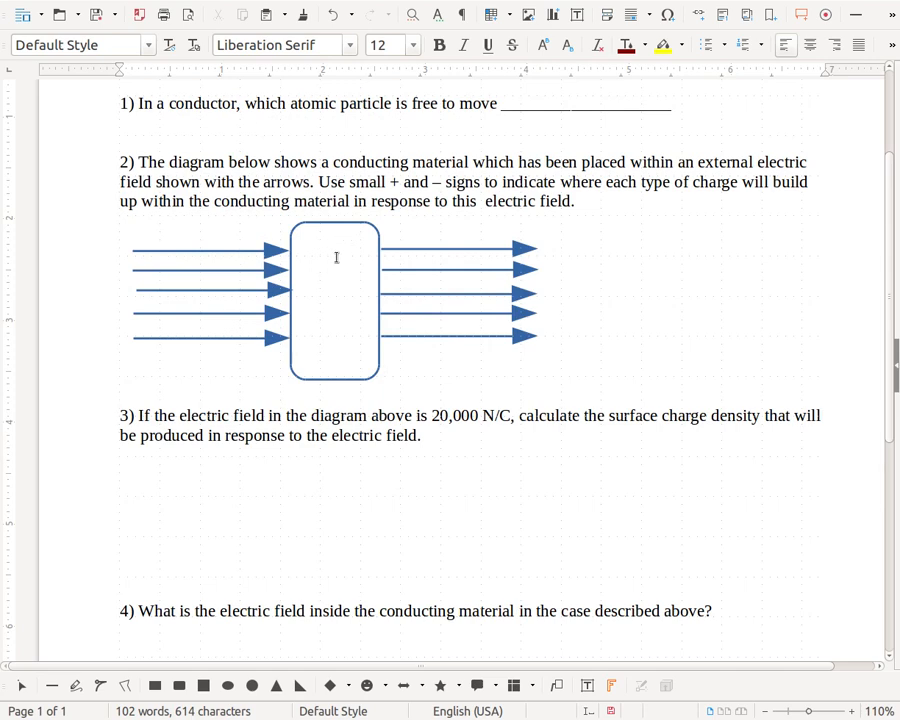
scroll(down, 3)
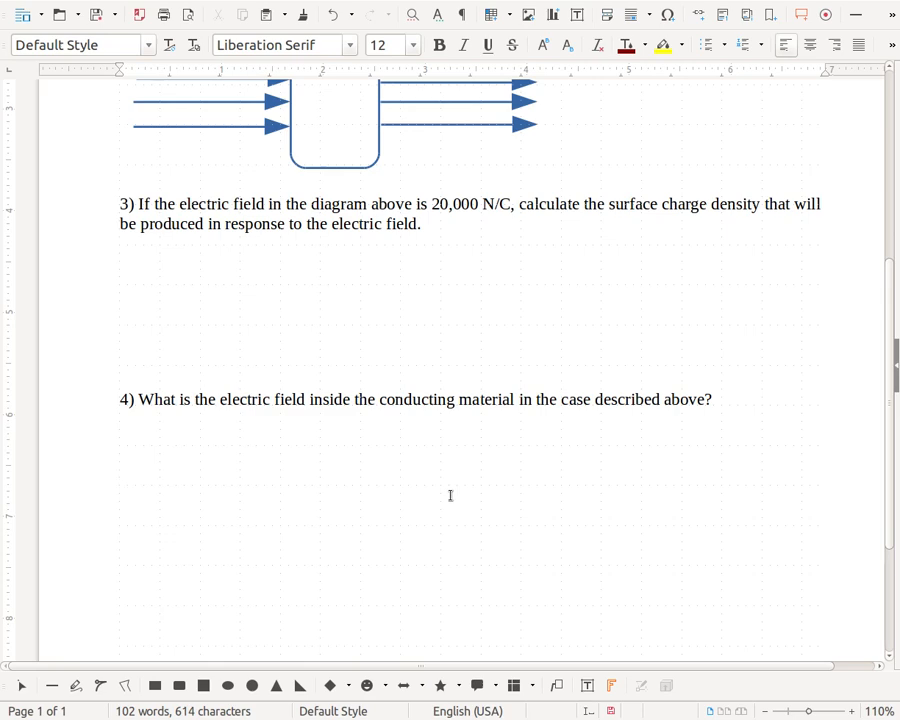
click(122, 476)
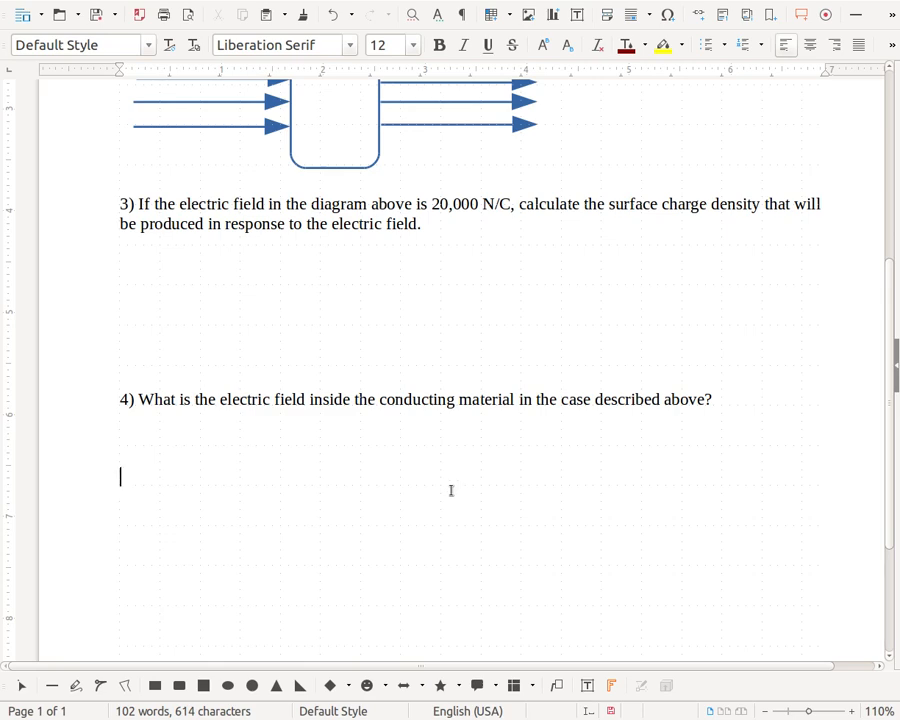
mouse_move(452, 486)
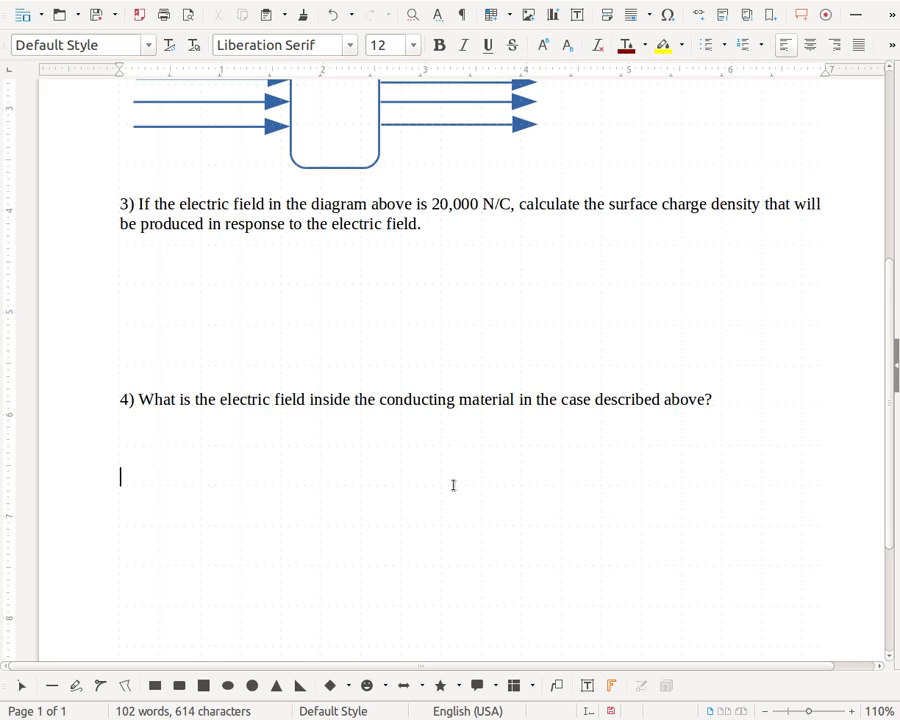
text(**inside any conductor)
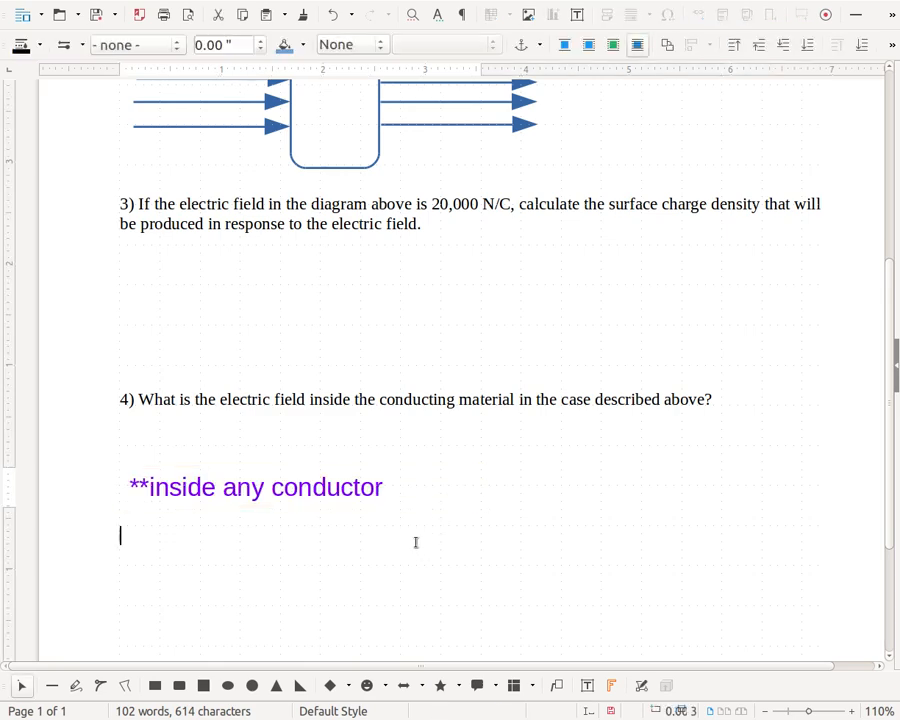